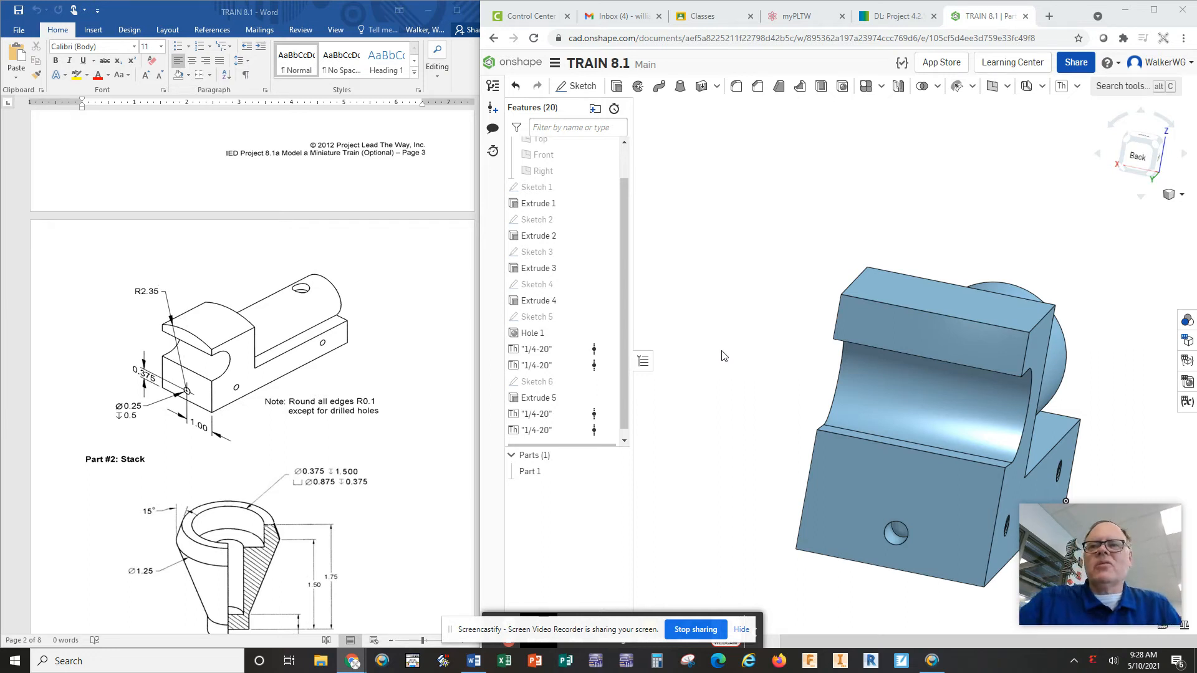
mouse_move(385, 344)
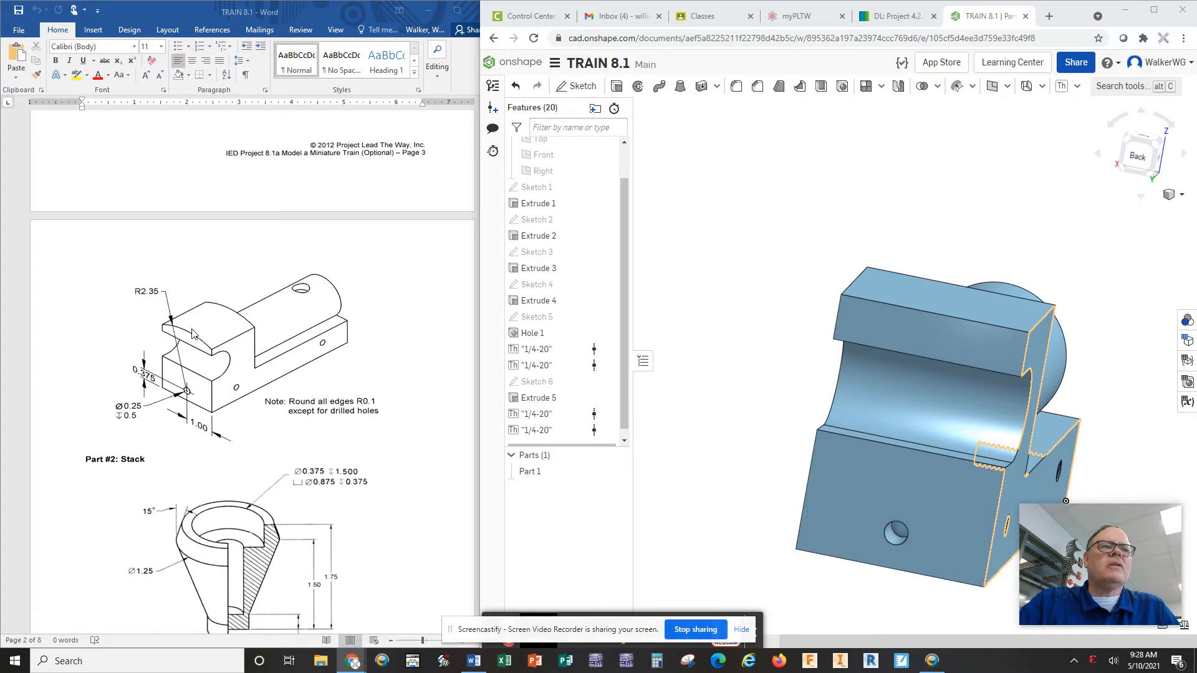
- Start Sketch 7 on the part's end face with a 4.7-diameter circle centred on the lower hole
left_click(767, 409)
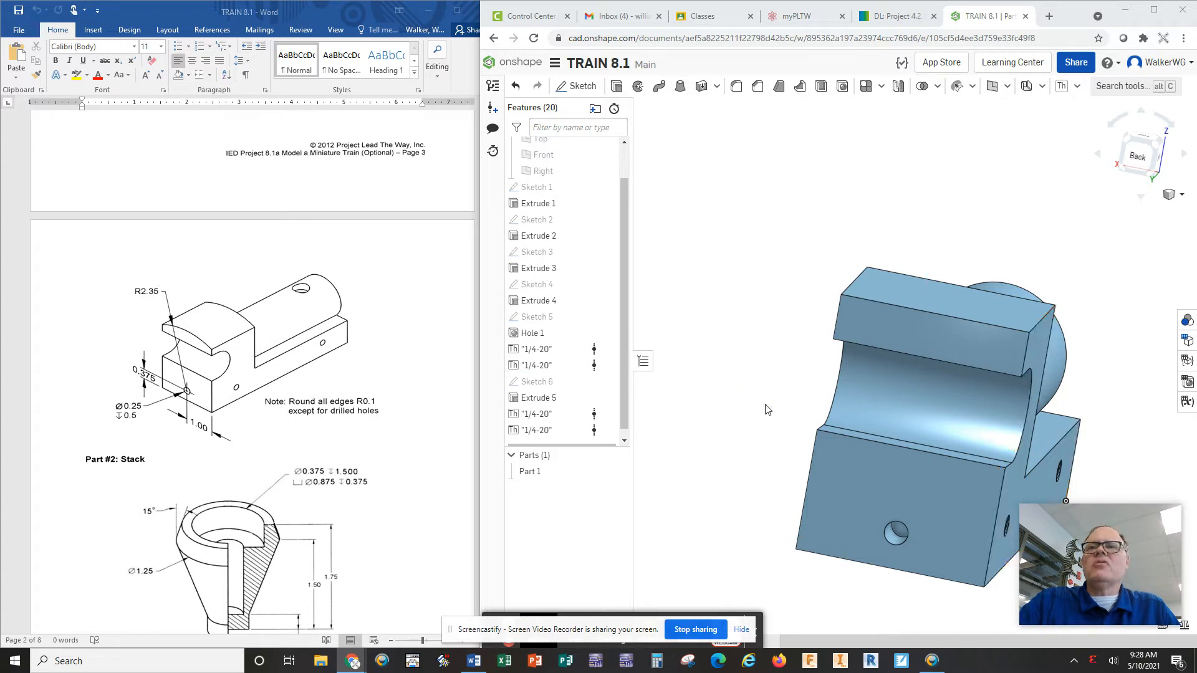
mouse_move(1000, 306)
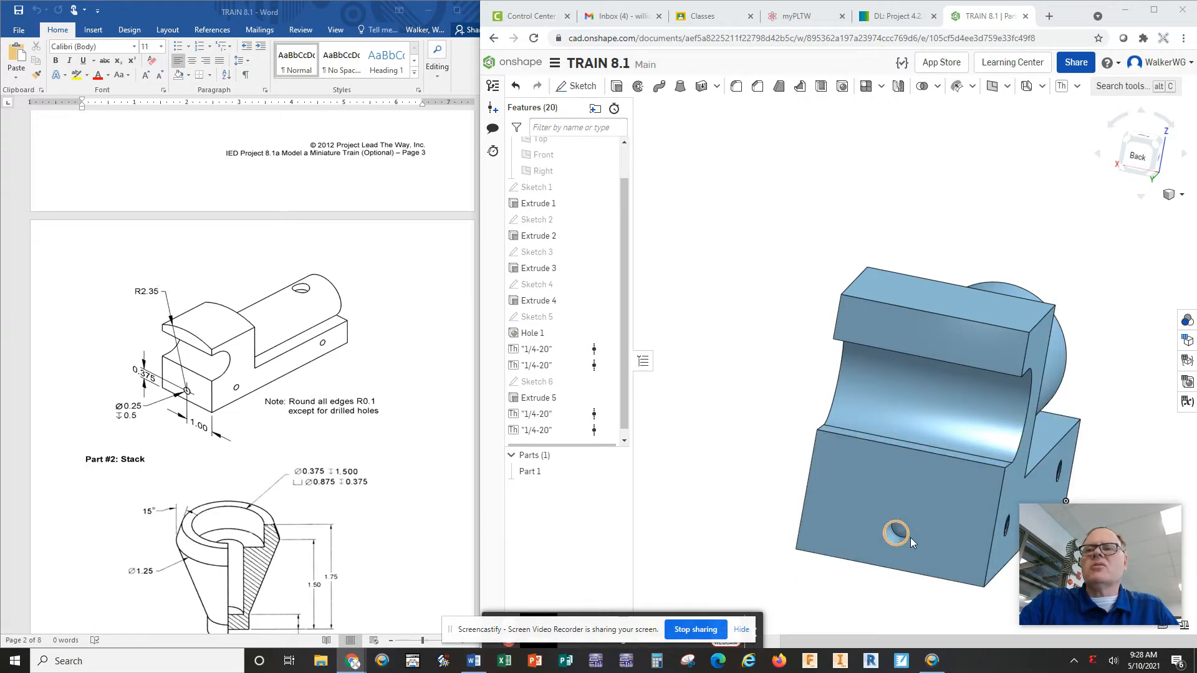
left_click(878, 530)
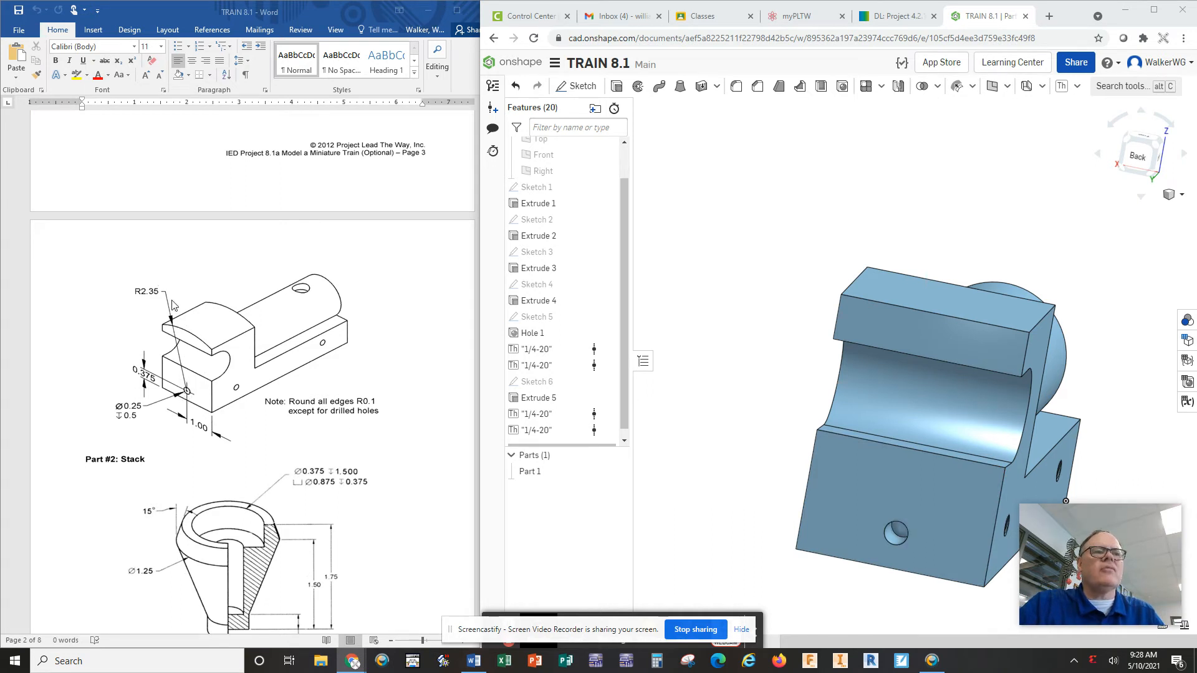
mouse_move(169, 340)
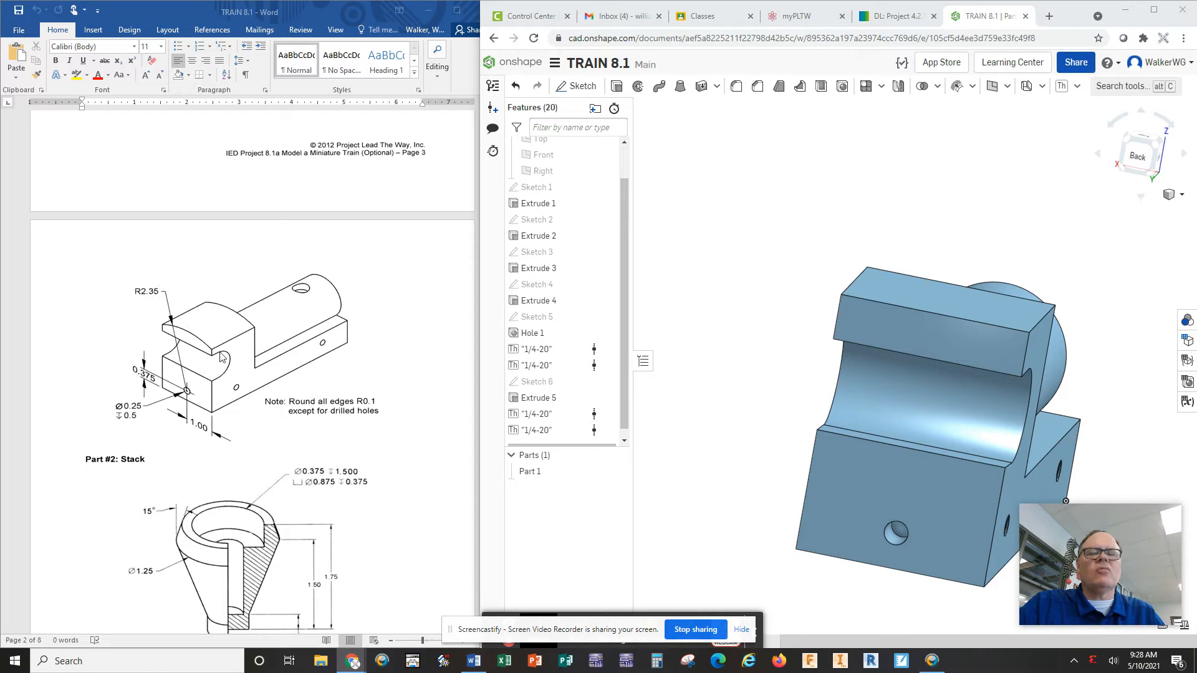
mouse_move(288, 384)
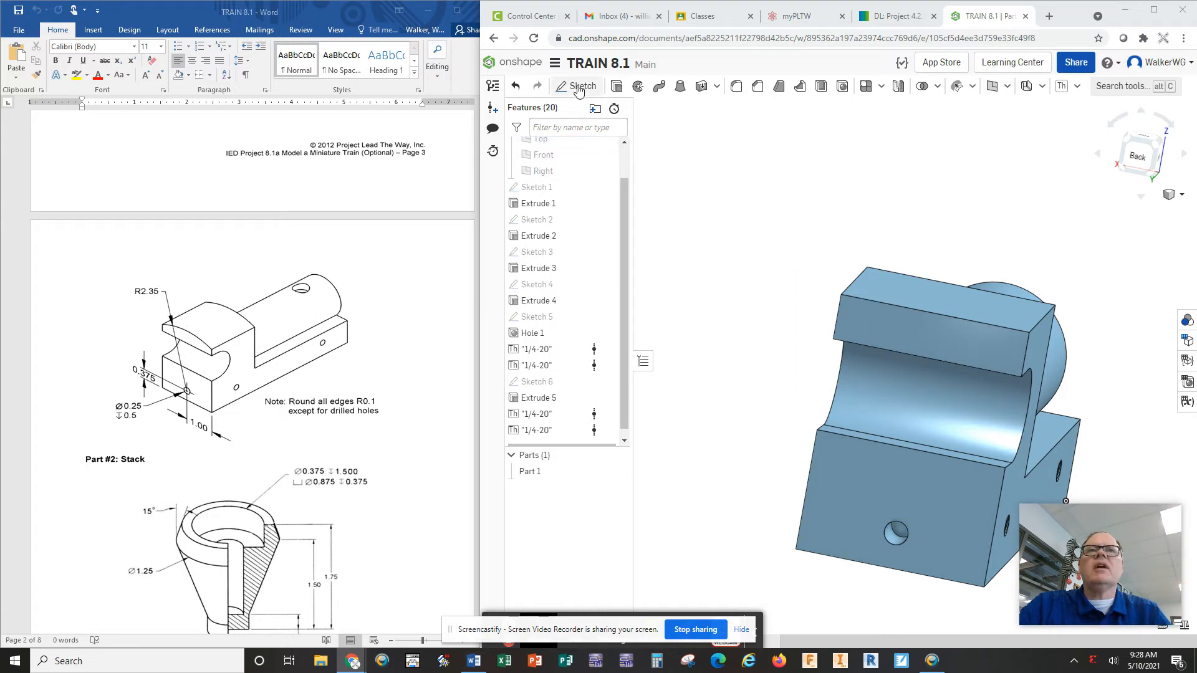
mouse_move(581, 86)
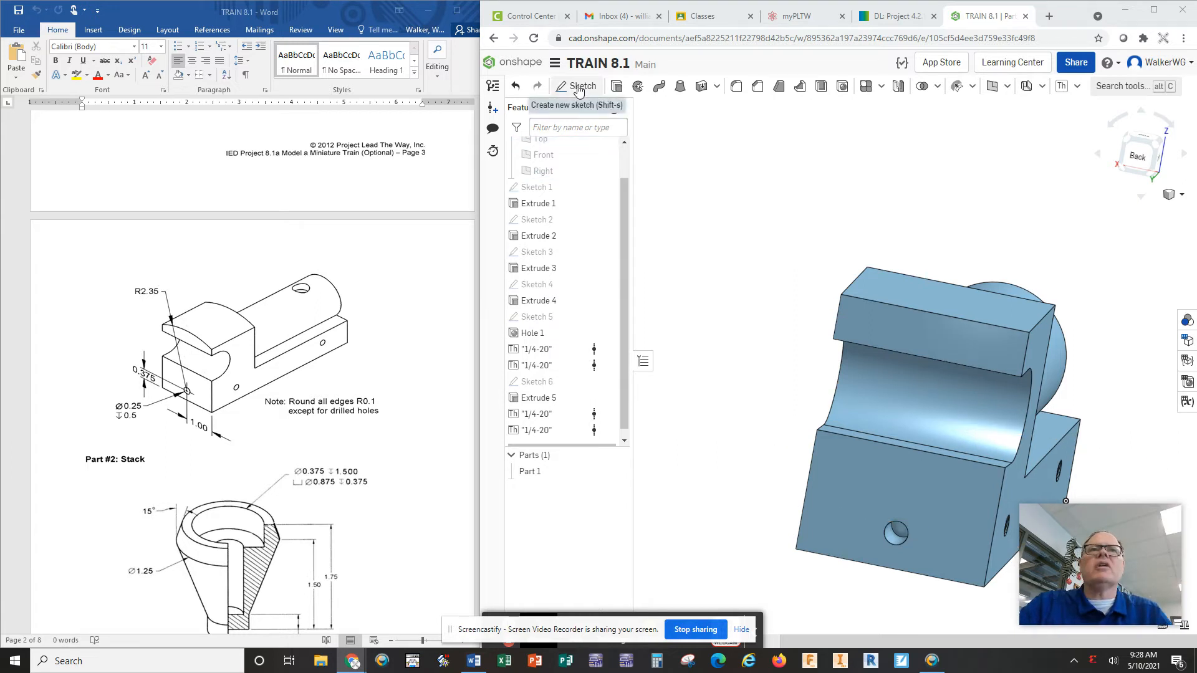
left_click(577, 85)
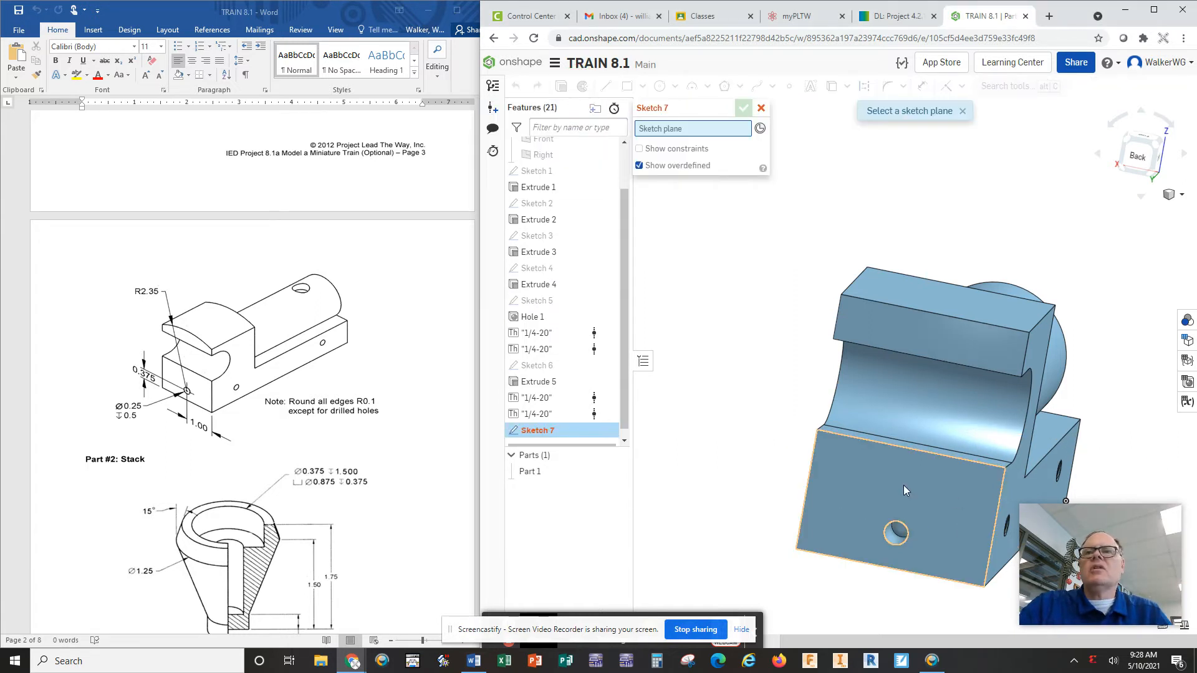
left_click(904, 488)
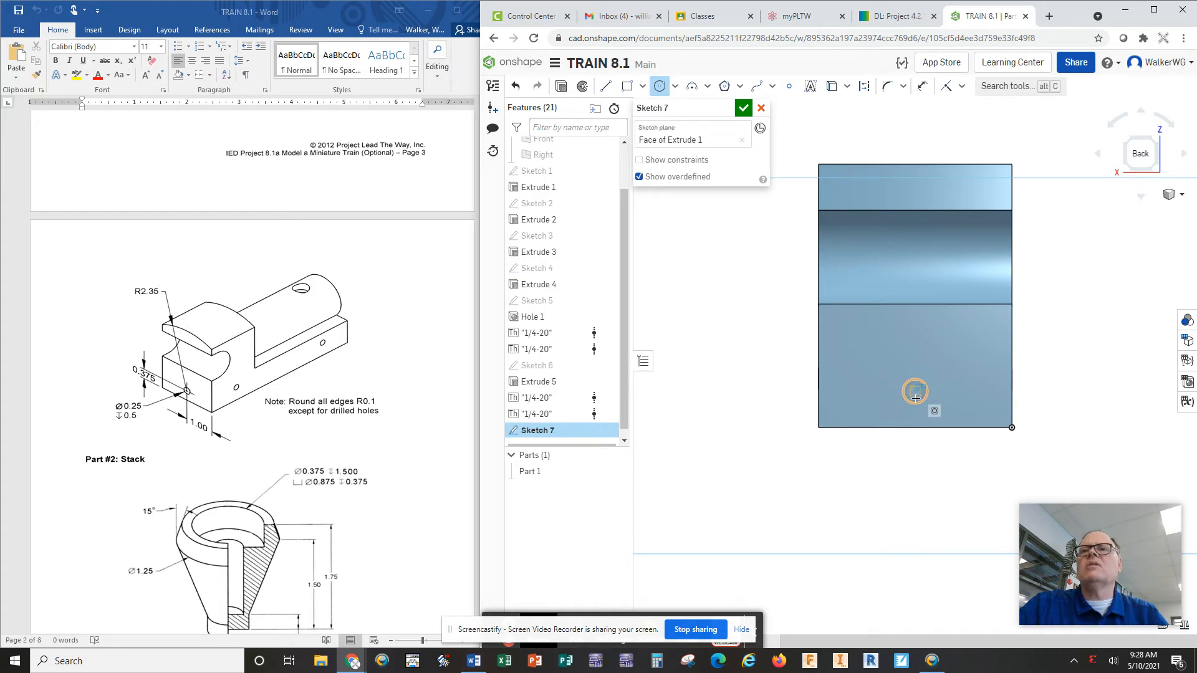
left_click_drag(914, 391, 853, 179)
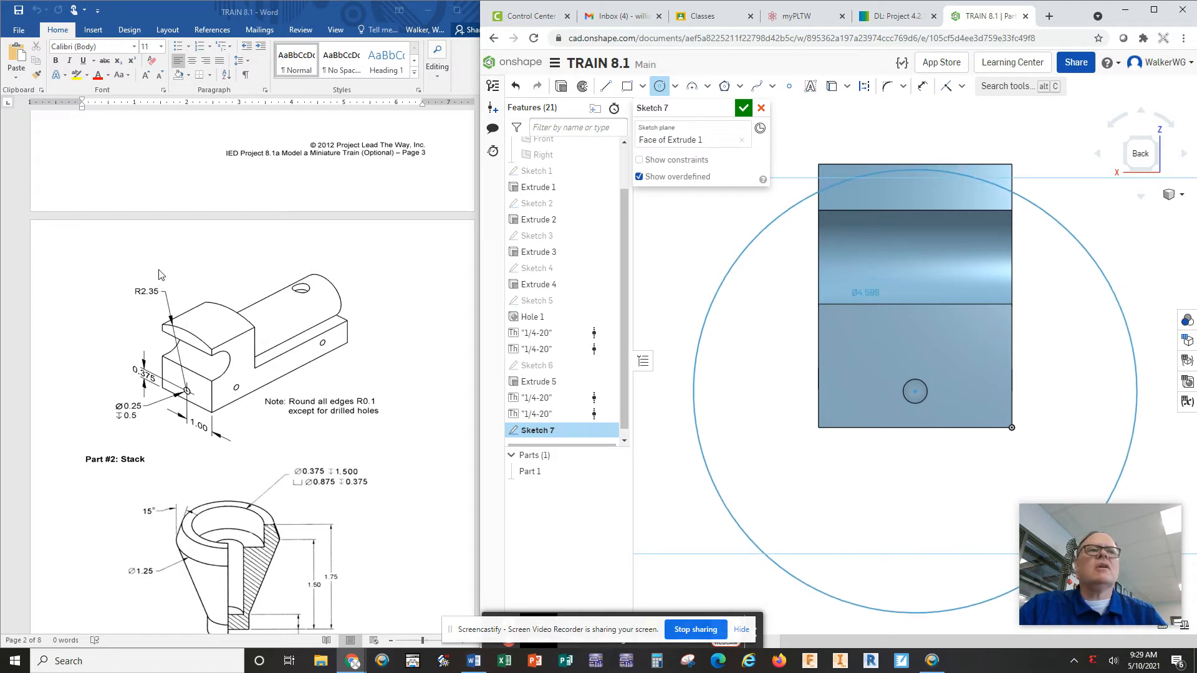
mouse_move(168, 301)
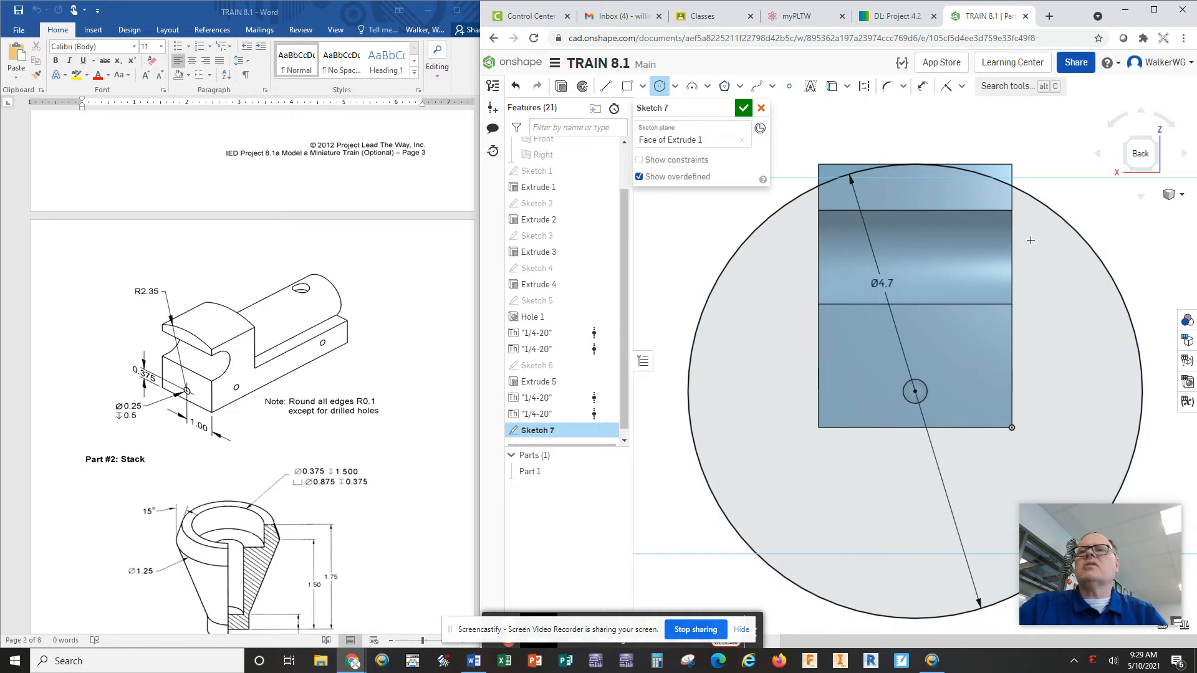
mouse_move(829, 322)
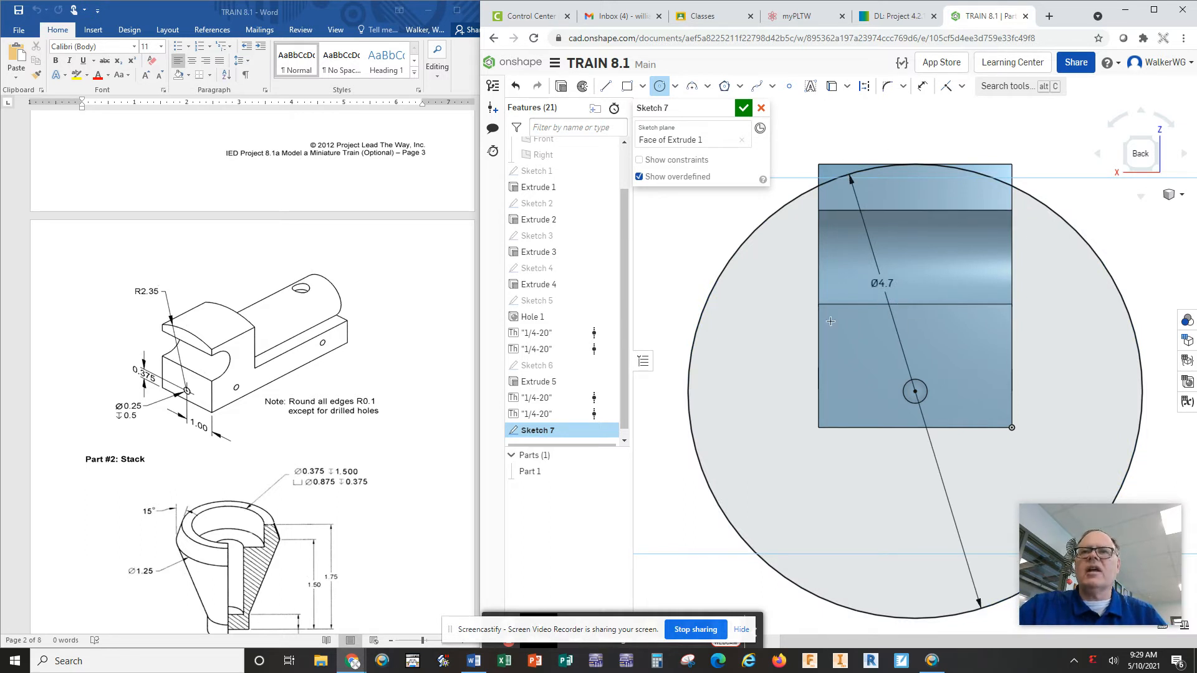
mouse_move(974, 346)
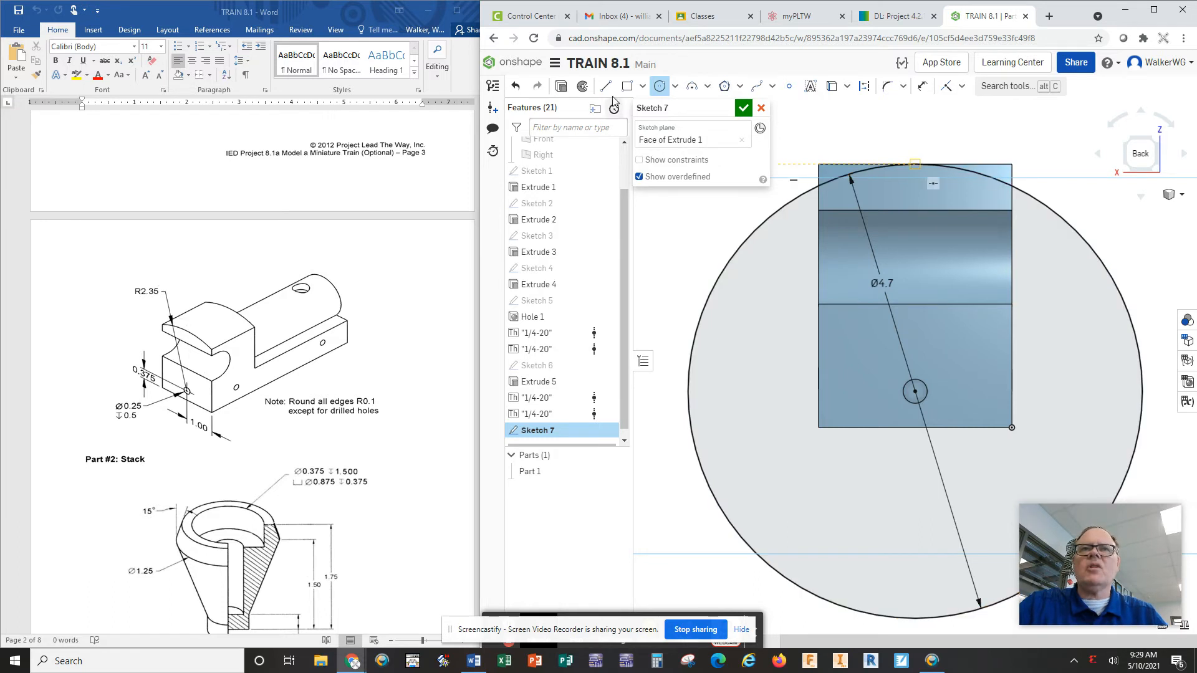
- Add a line along the part's top edge, accept Sketch 7, and reopen it for editing
left_click(605, 86)
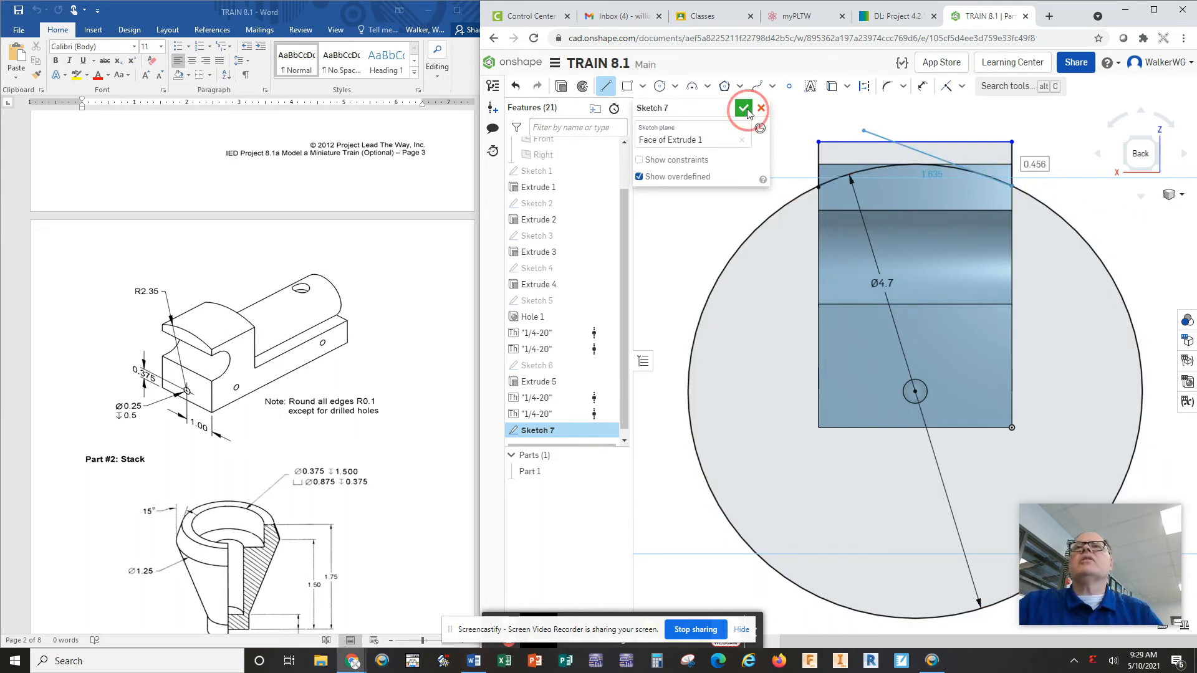
left_click(742, 107)
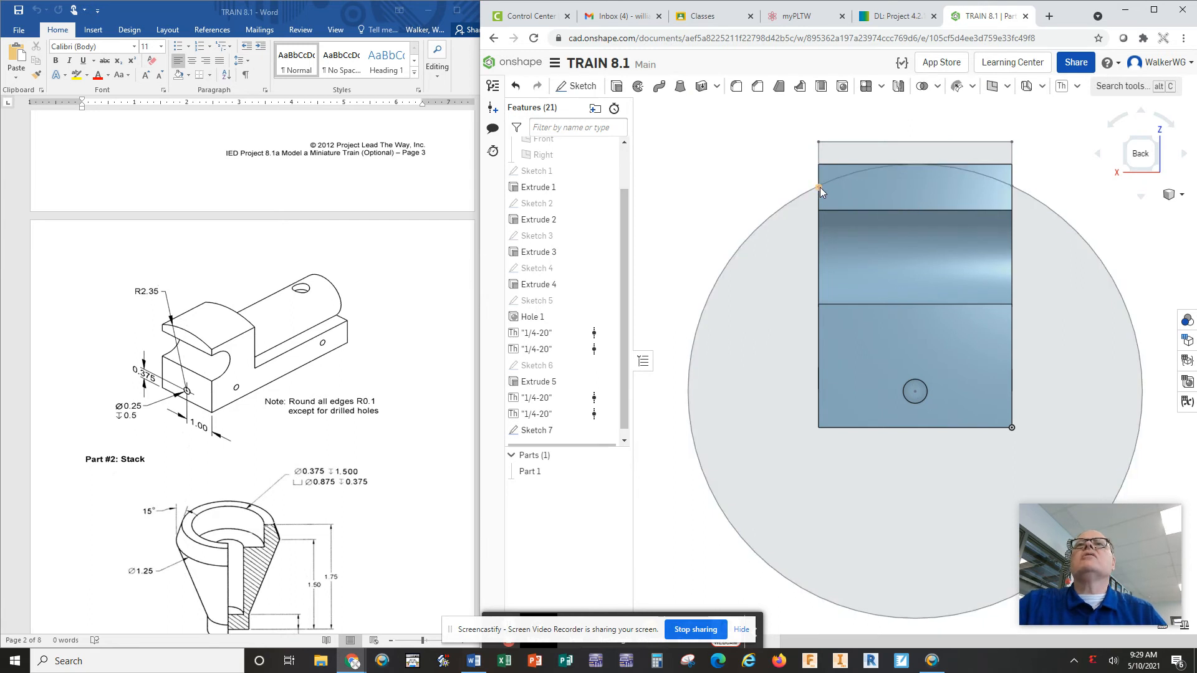
left_click(538, 429)
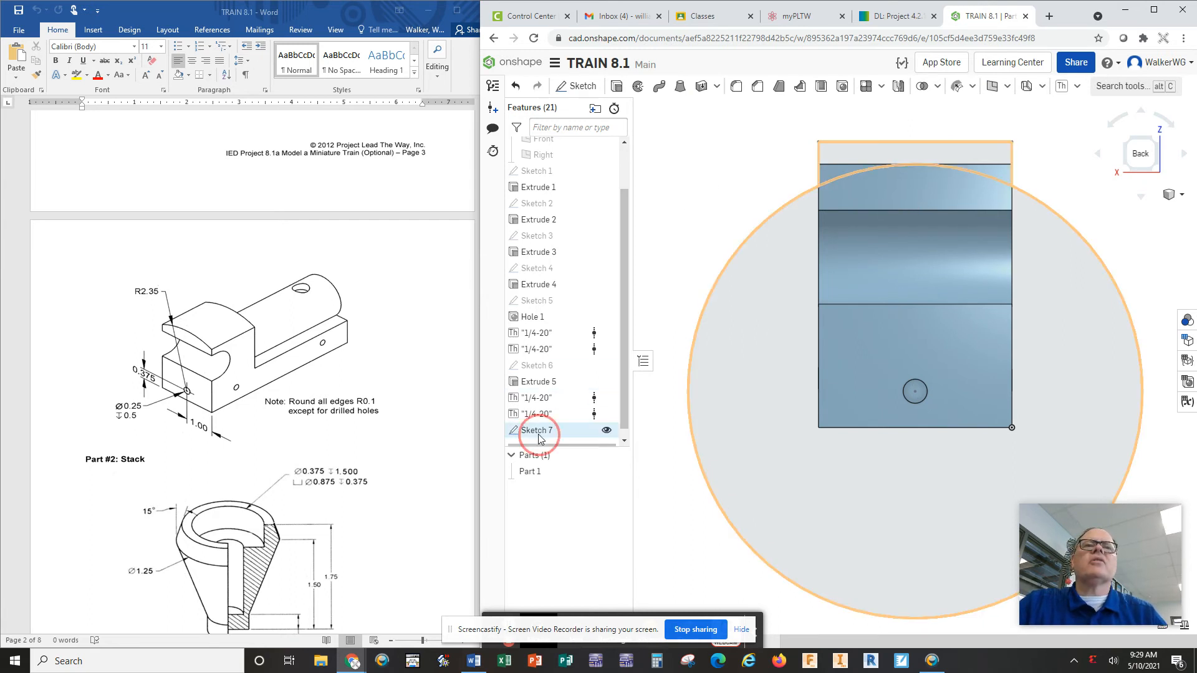
double_click(537, 429)
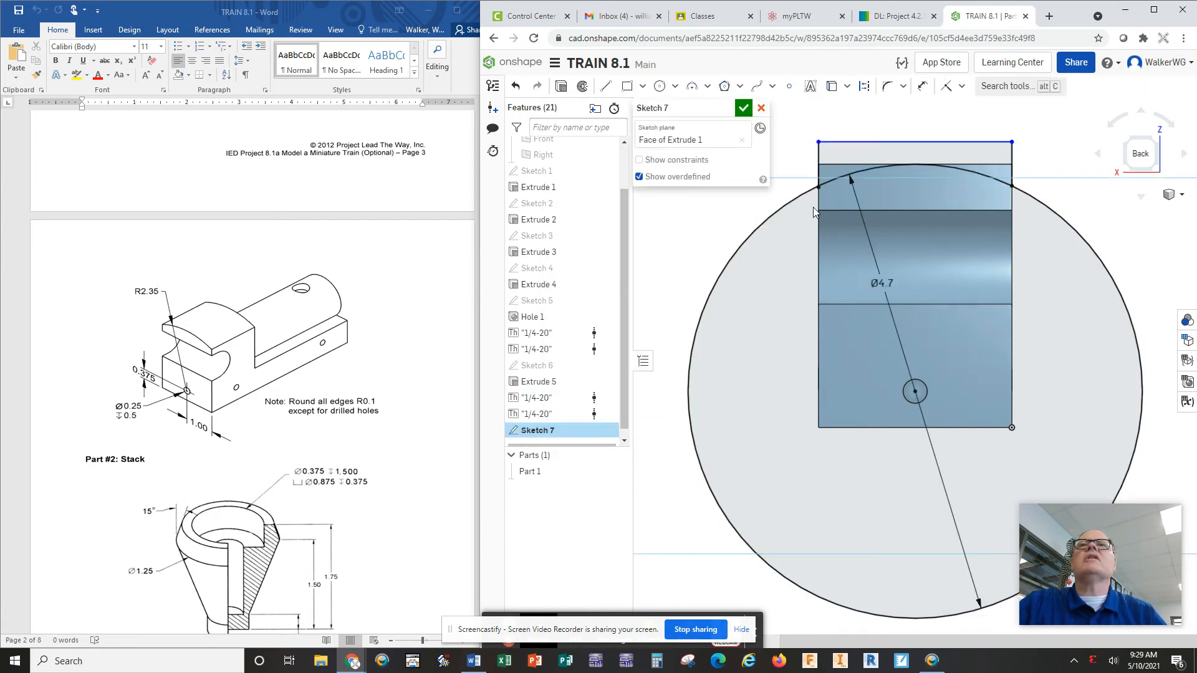
mouse_move(1040, 139)
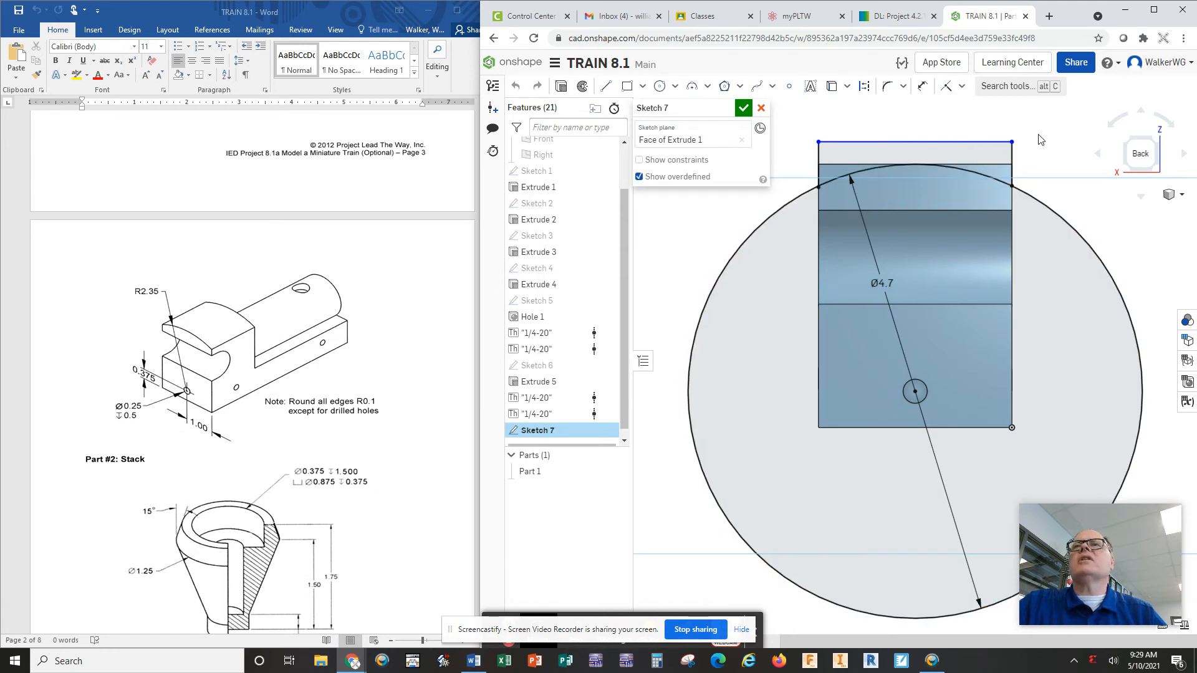
mouse_move(921, 85)
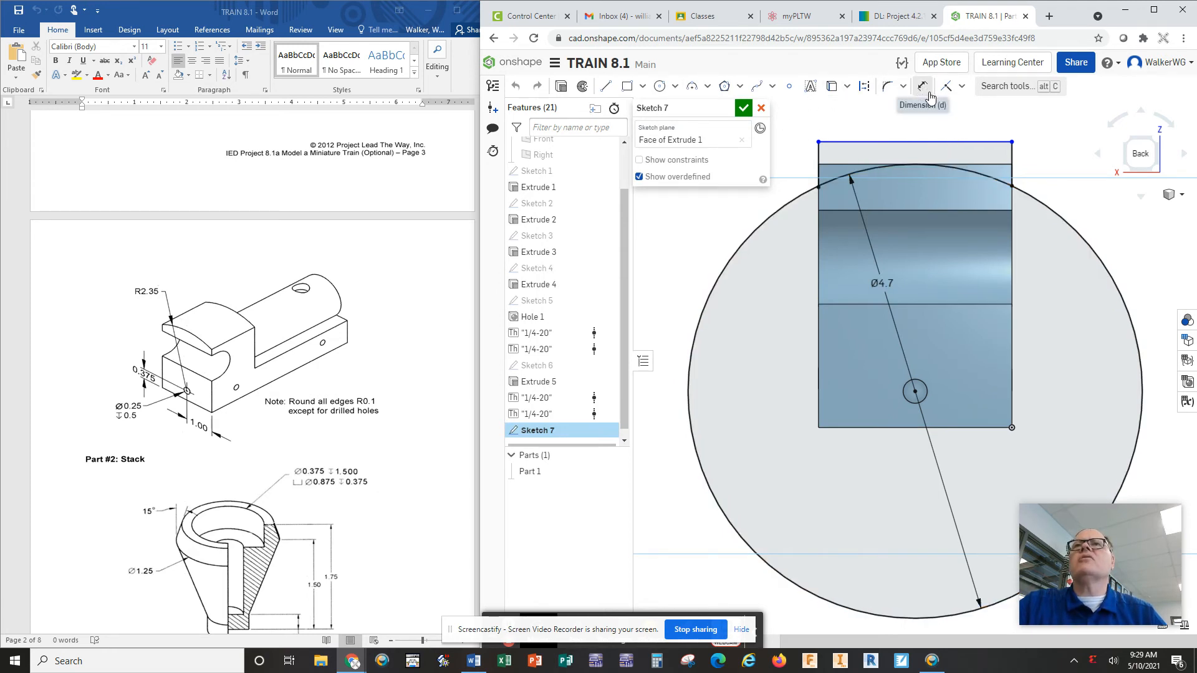
- Pick the Dimension tool to dimension Sketch 7's circle and top line
left_click(962, 86)
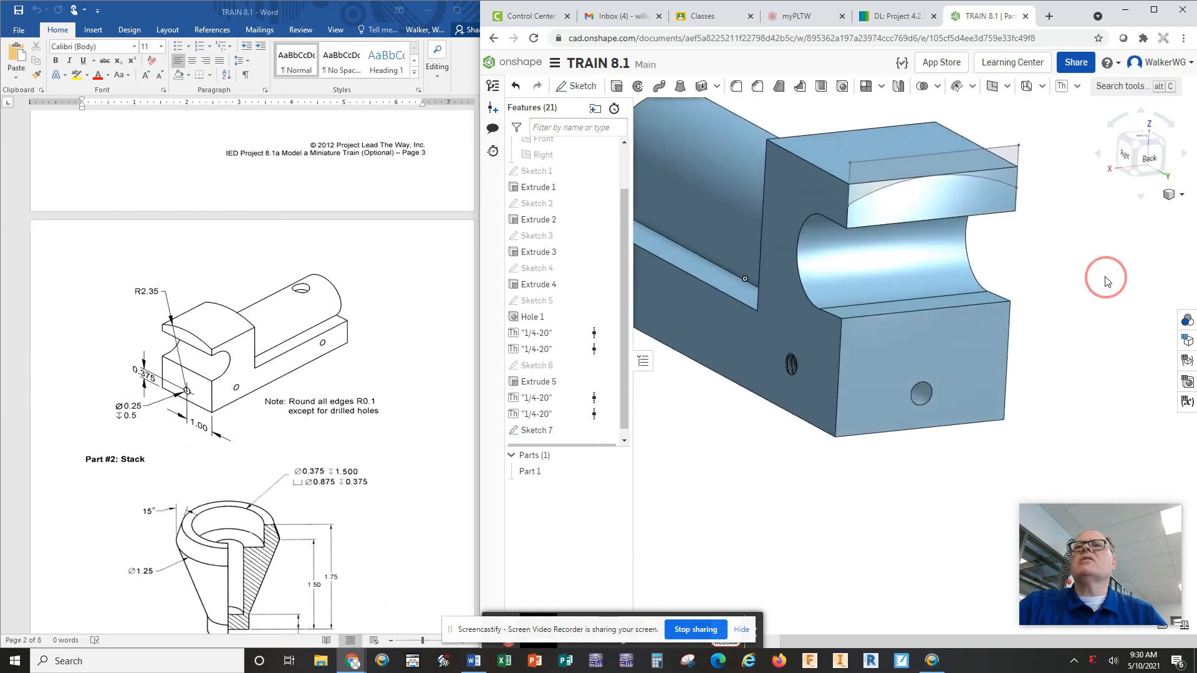
- Cut away the part's top with a through-all removal extrude of Sketch 7's region
left_click(616, 86)
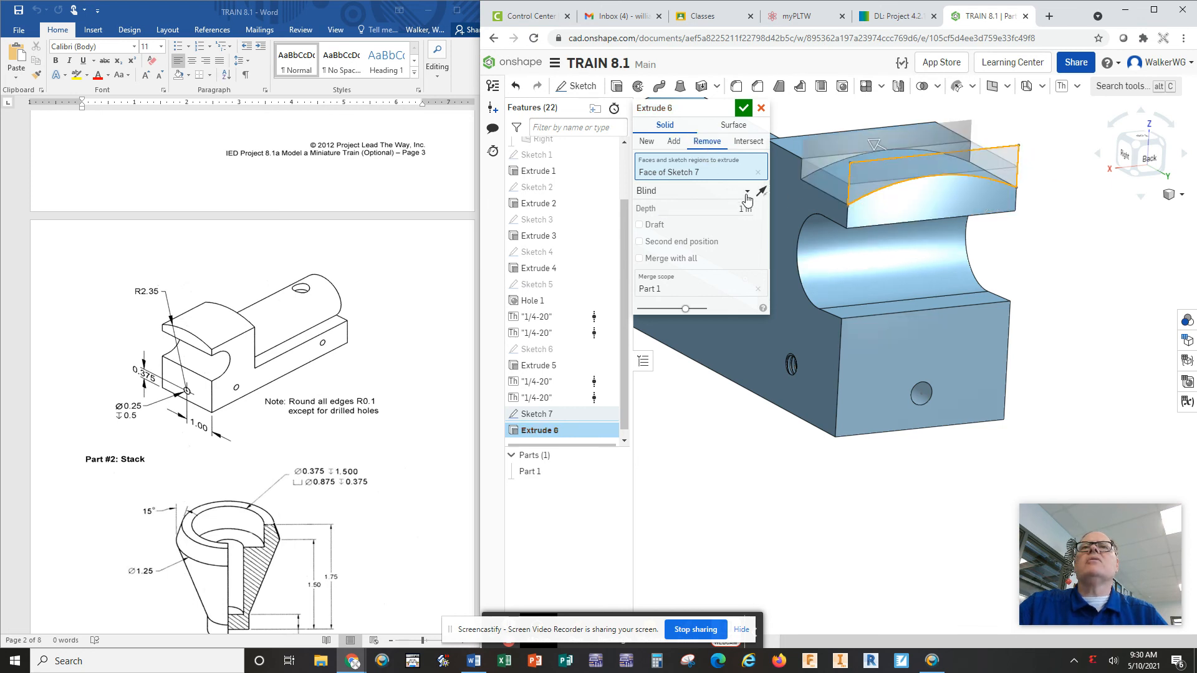
left_click(745, 197)
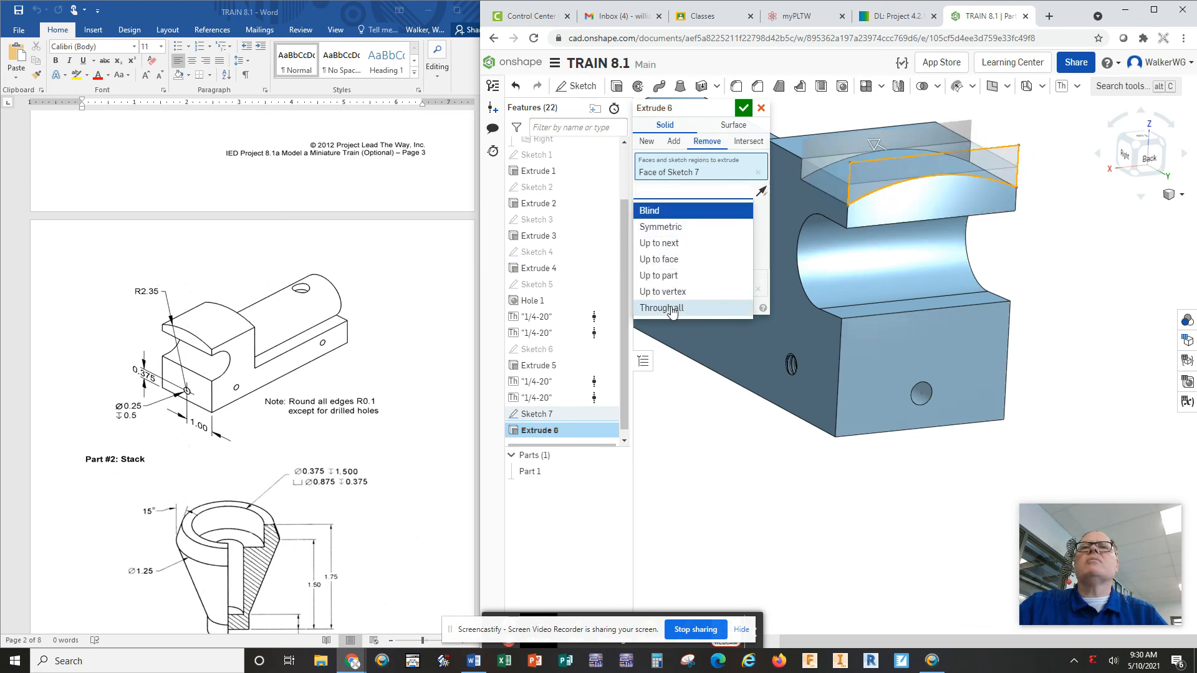
left_click(660, 307)
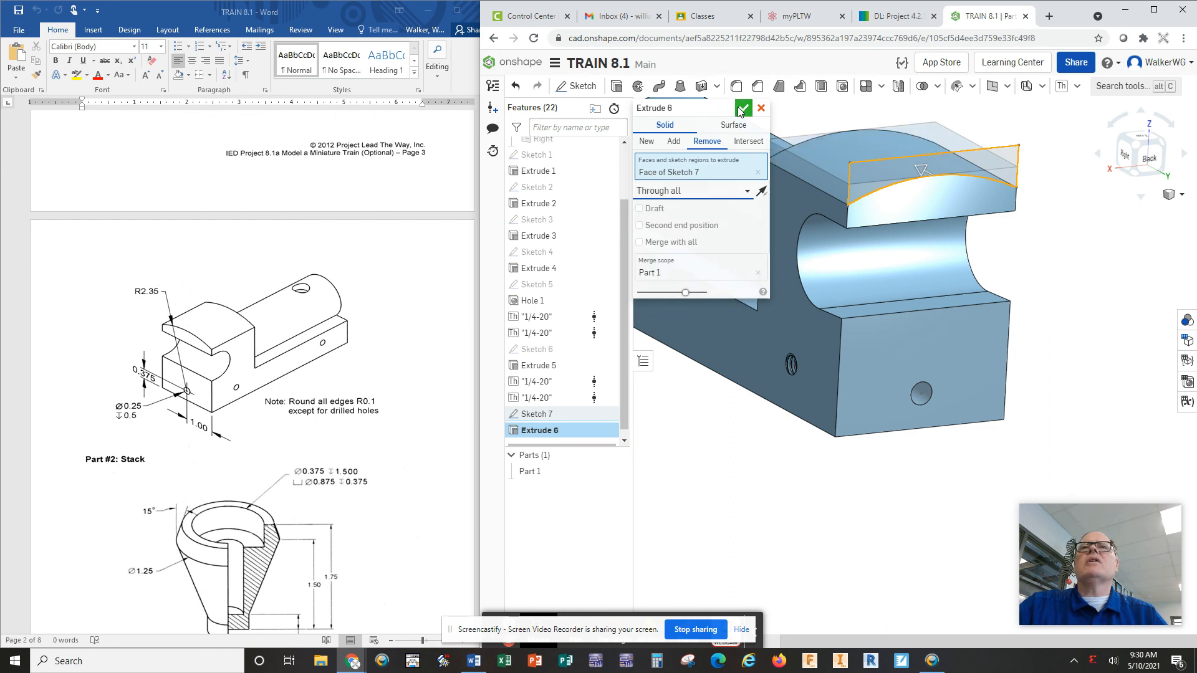
left_click(741, 108)
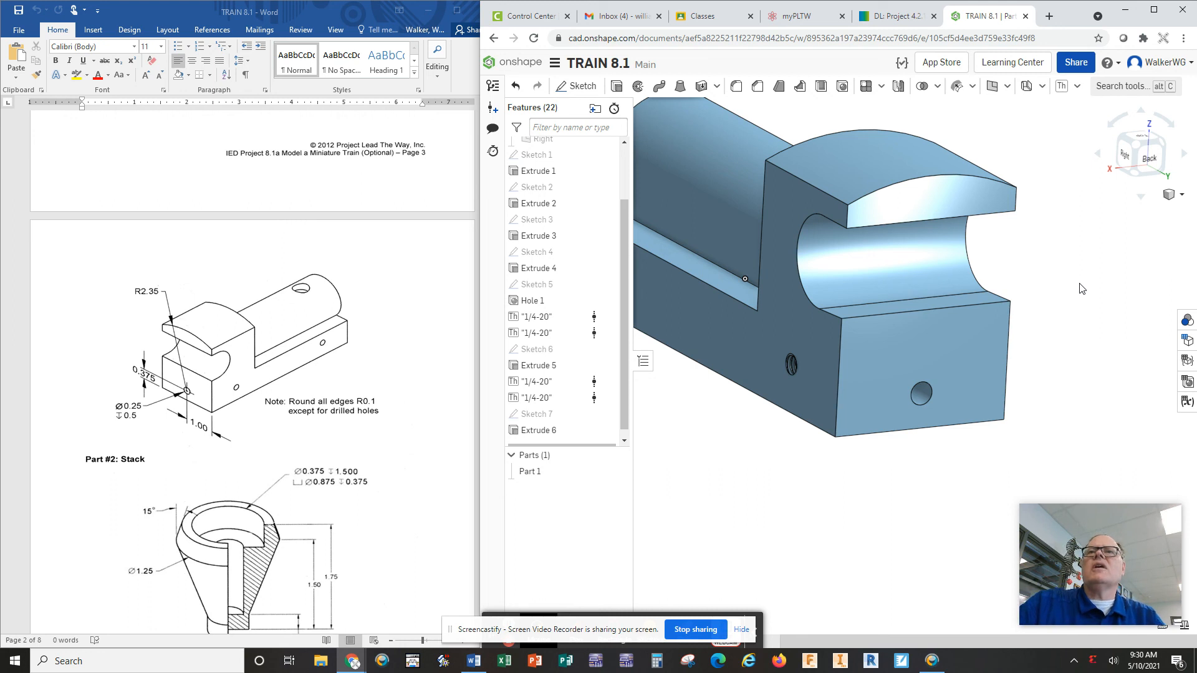
mouse_move(1061, 354)
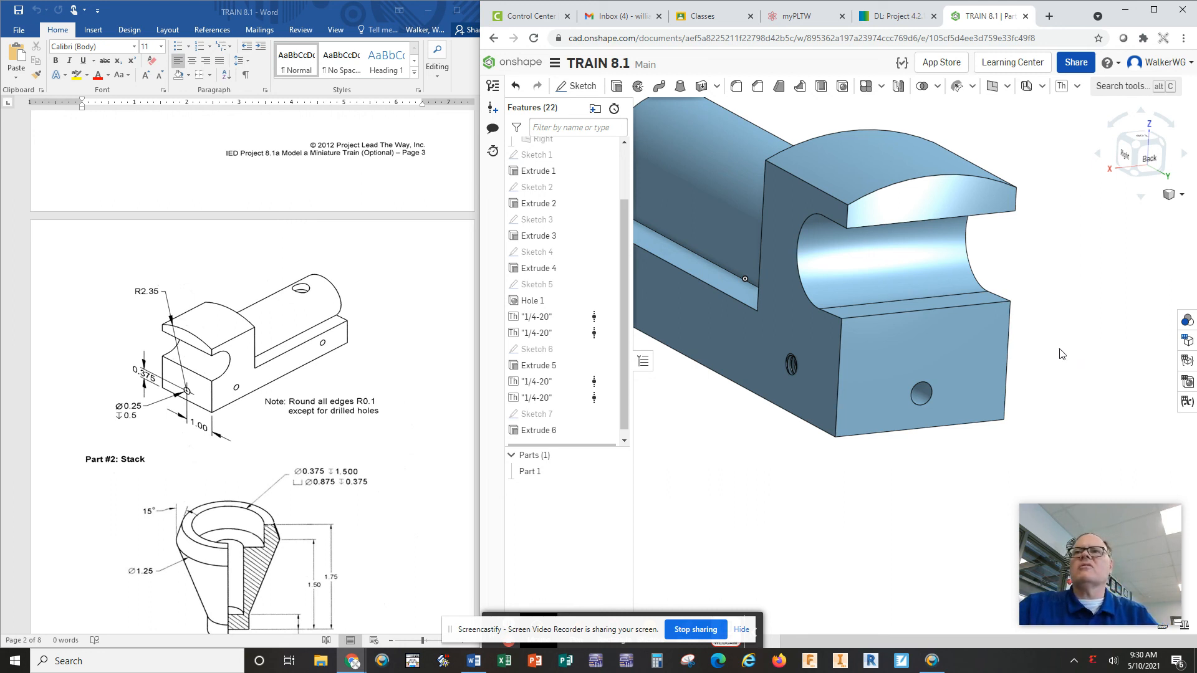